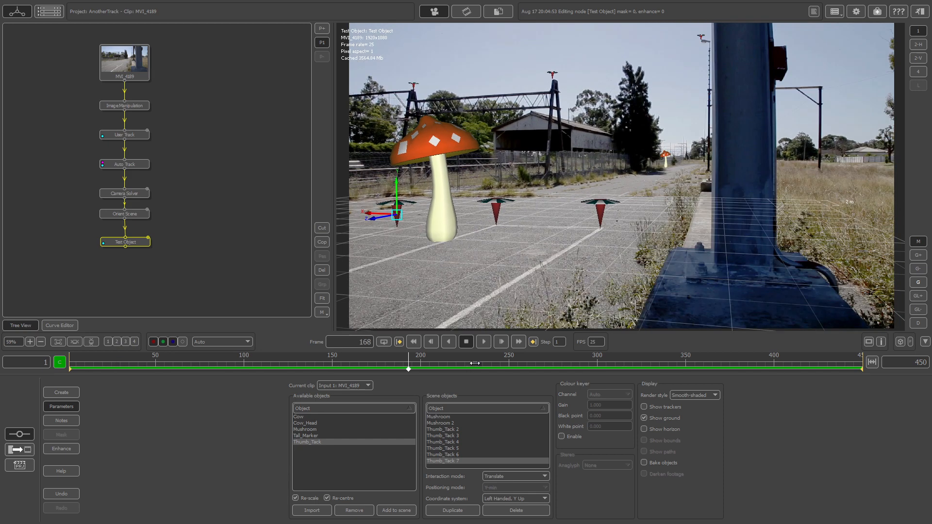
Scrub through the shot to check the camera track's alignment
drag(408, 363, 467, 369)
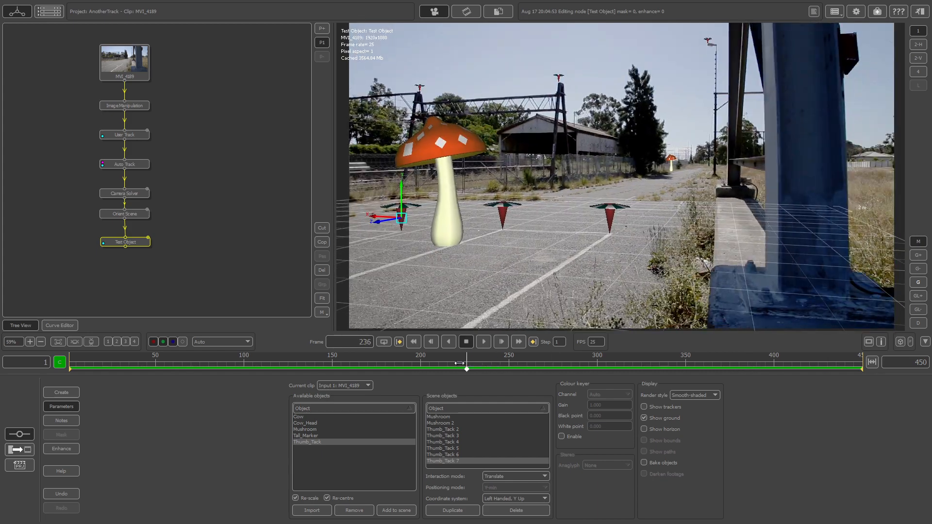
drag(467, 369, 631, 369)
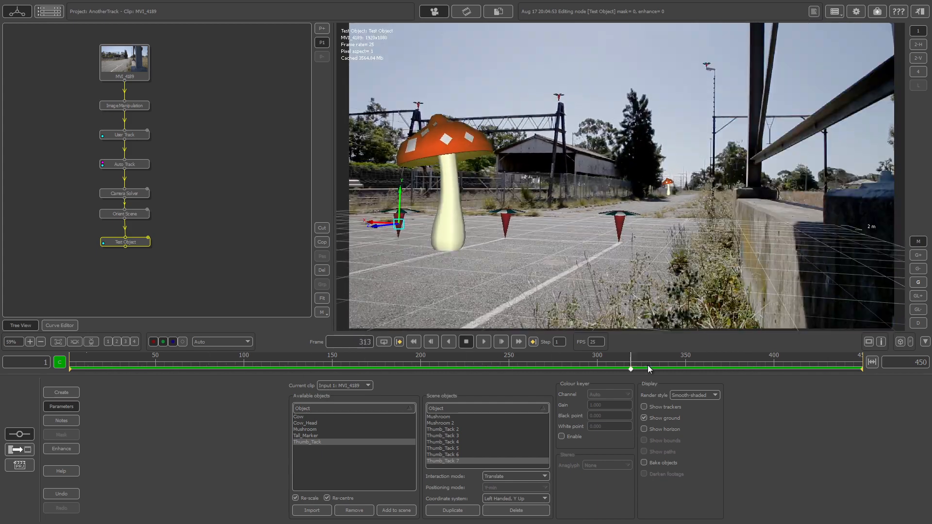
click(211, 370)
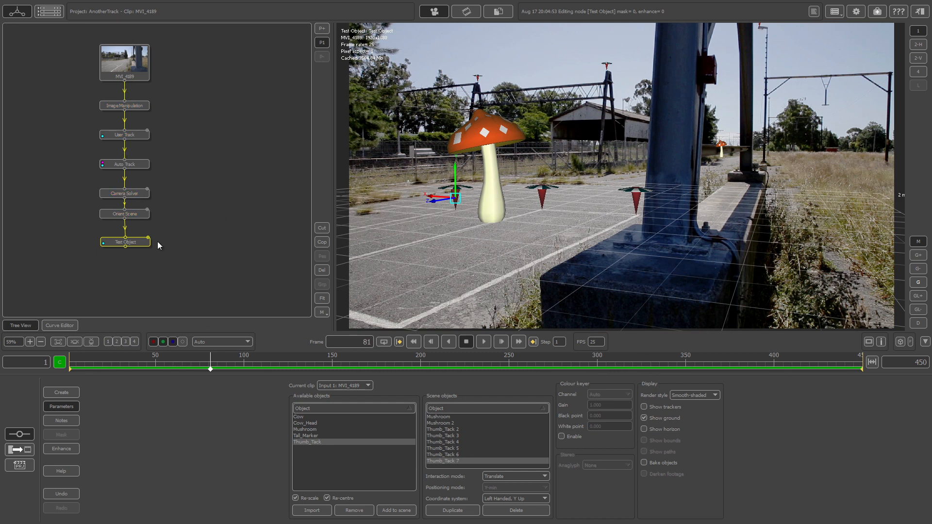
mouse_move(225, 392)
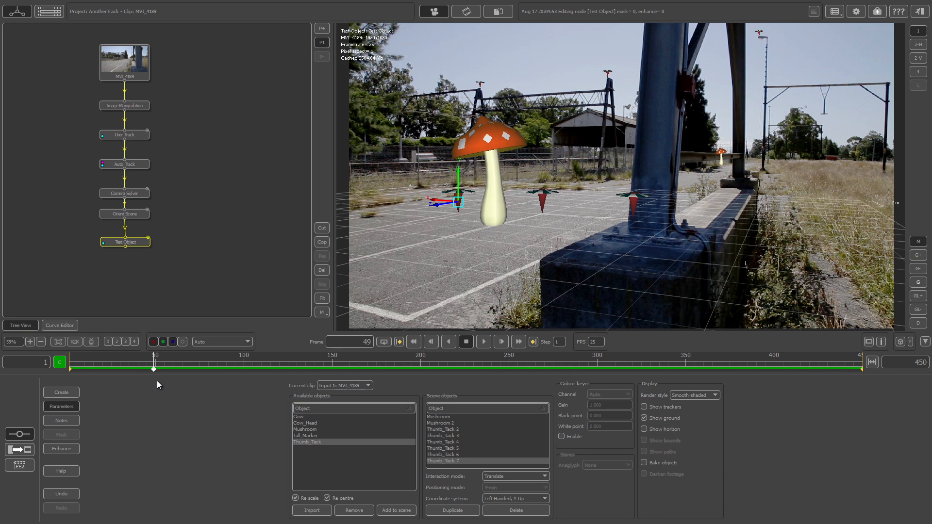
mouse_move(209, 370)
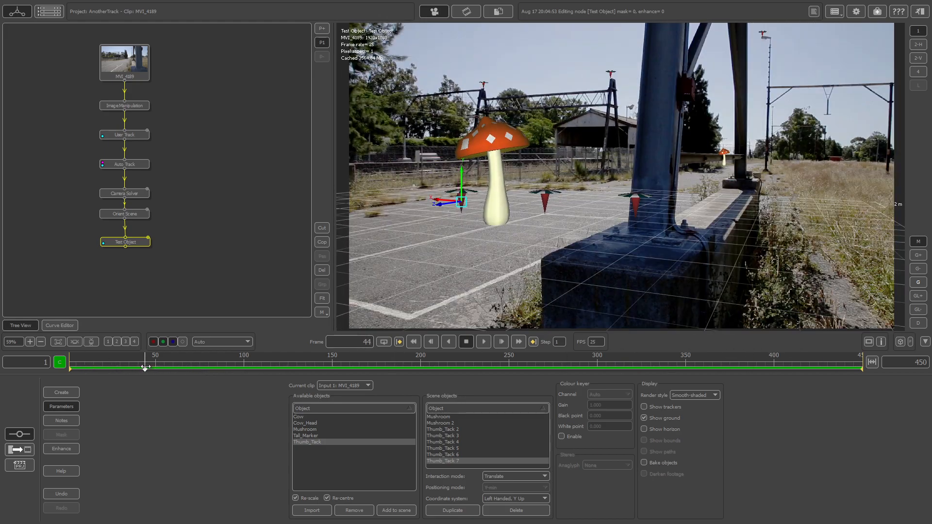
Add an Export node after the Test Object node
click(400, 342)
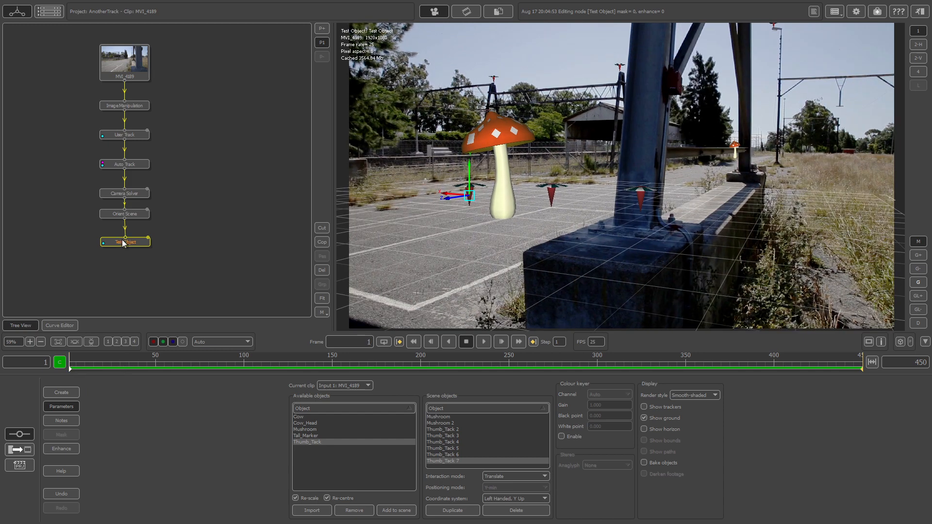
right_click(124, 241)
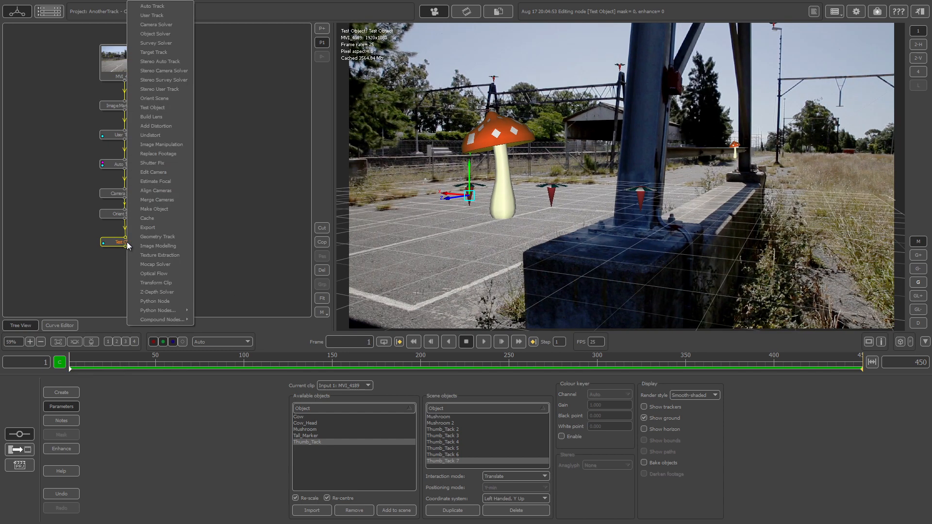
mouse_move(148, 229)
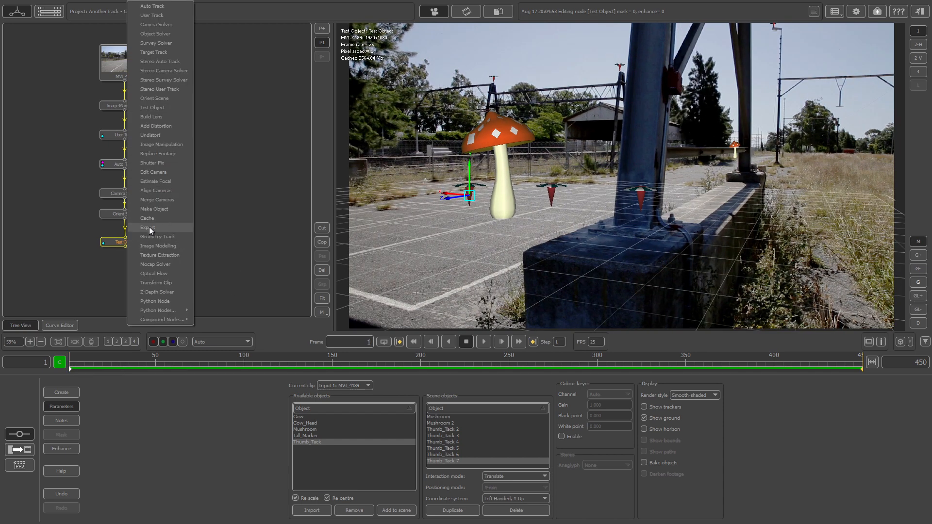
click(147, 227)
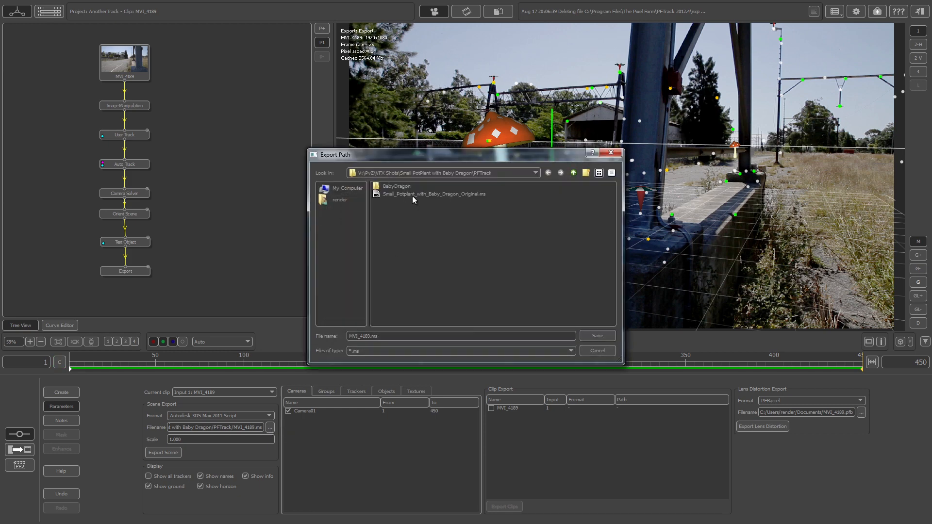
Set the export file to CameraTrack.ms in C:\Users\render\Desktop
click(573, 173)
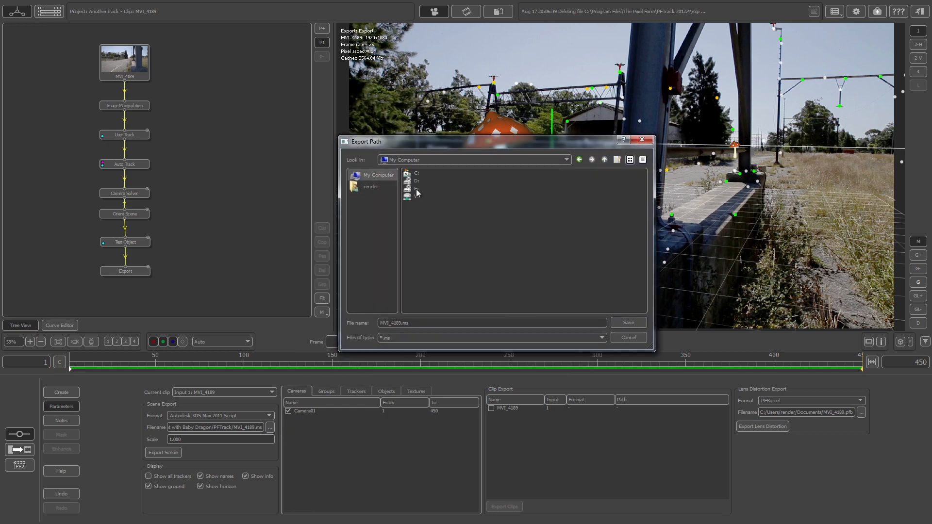
double_click(371, 186)
text(CameraTrack)
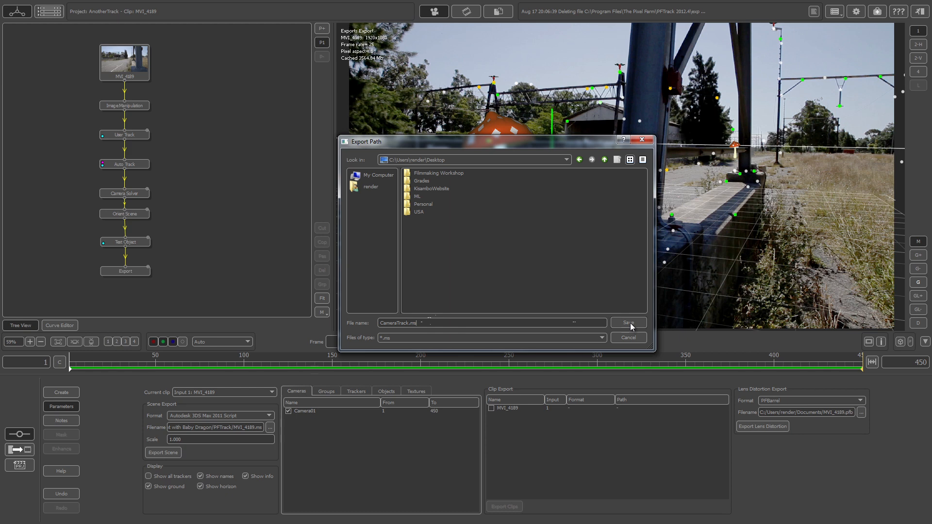
click(627, 323)
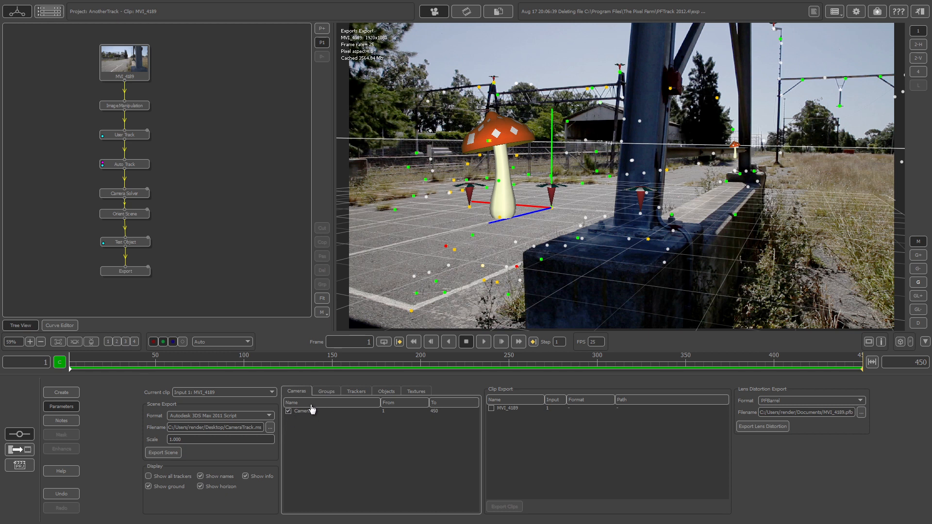
Review the export's camera groups, trackers, test objects and textures lists
click(326, 391)
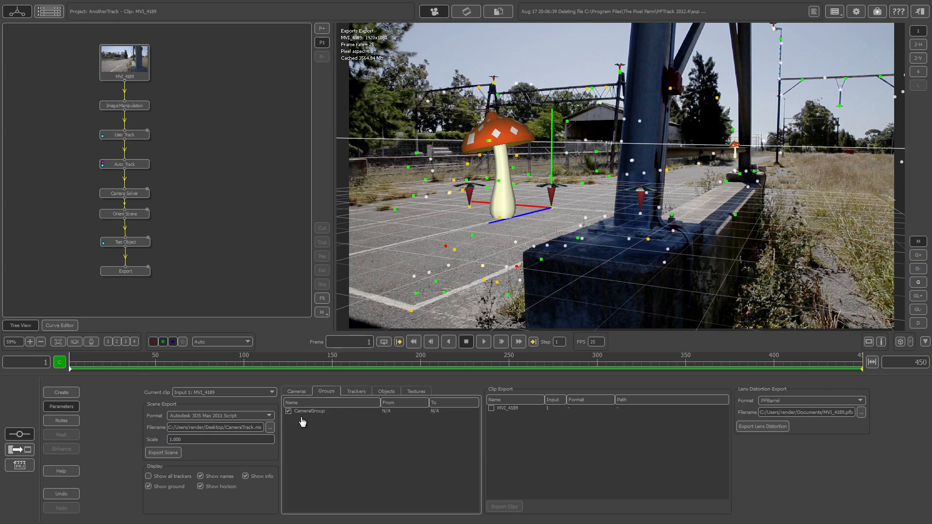
click(355, 392)
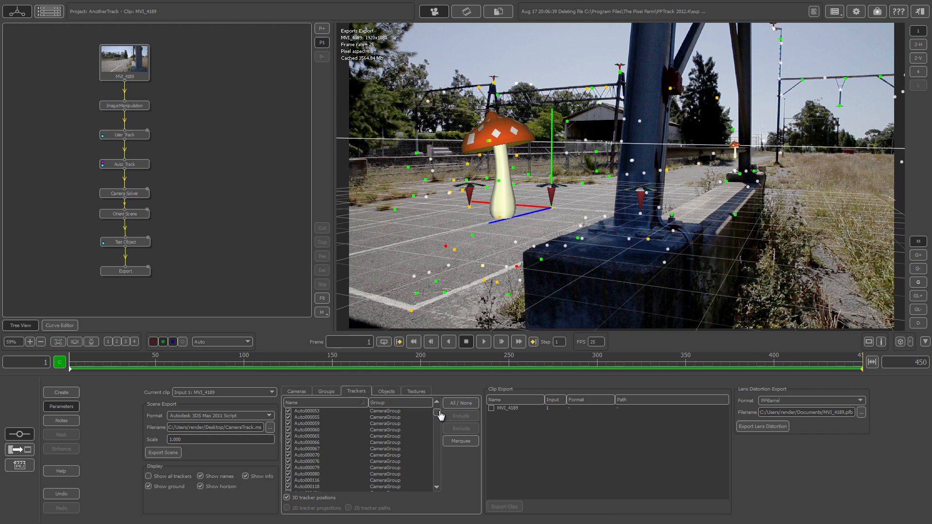
click(386, 392)
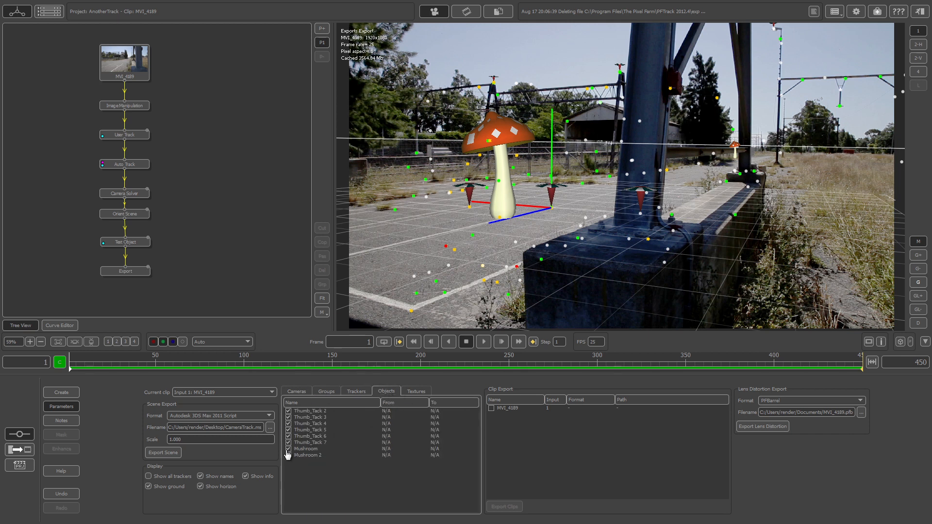
mouse_move(352, 425)
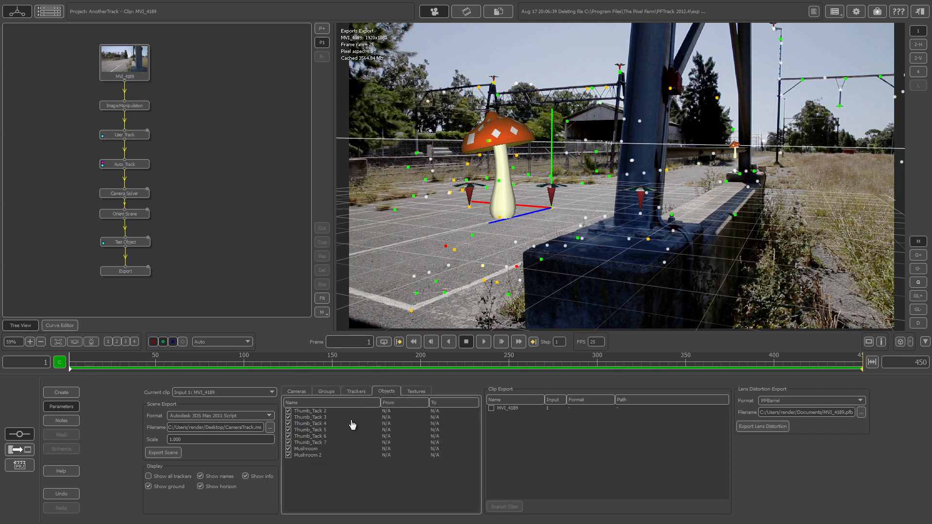
click(416, 392)
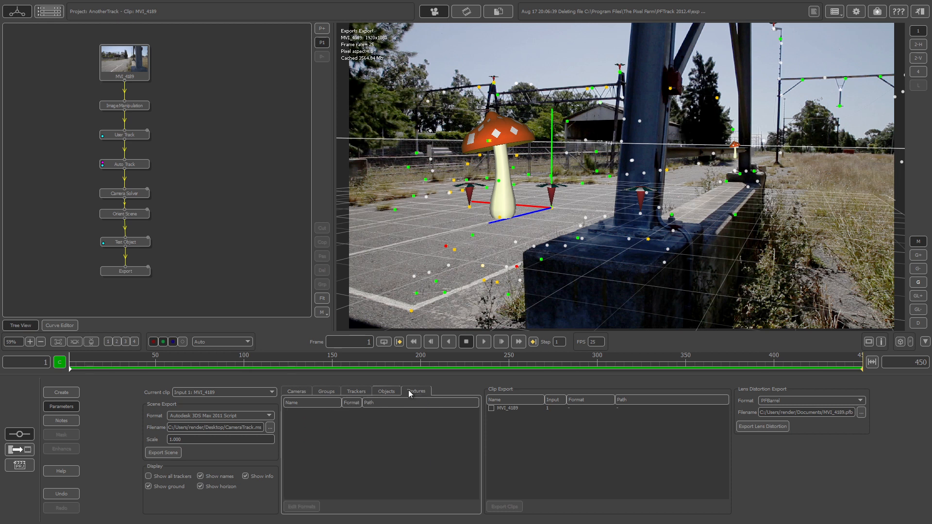
click(296, 391)
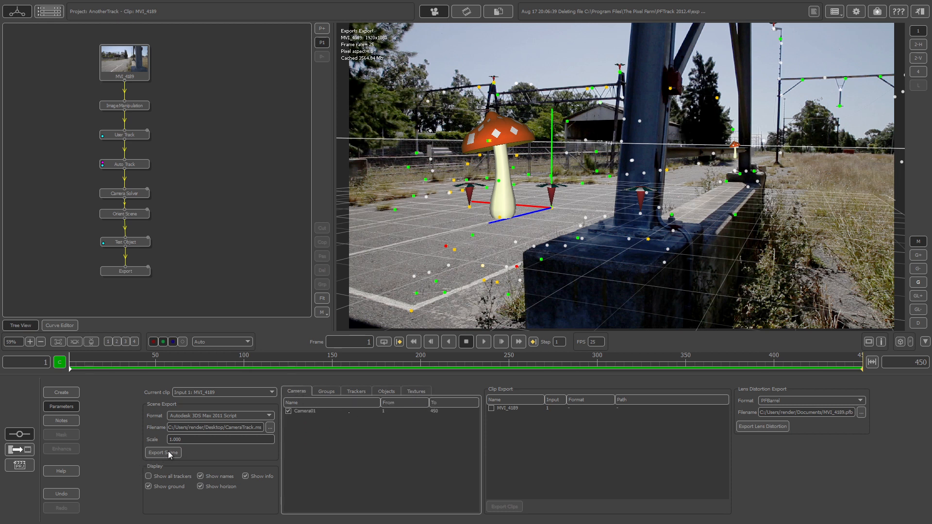
Export the scene to CameraTrack.ms and acknowledge the success message
click(163, 452)
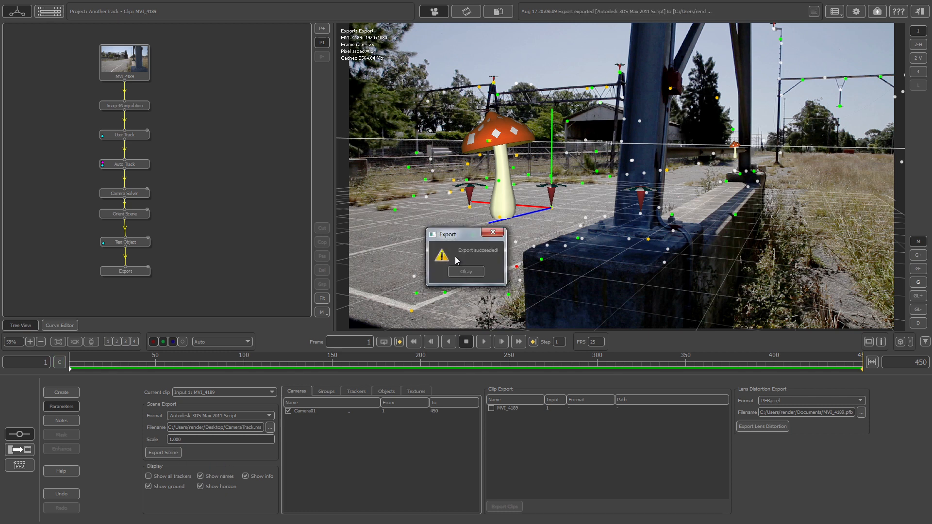
mouse_move(452, 286)
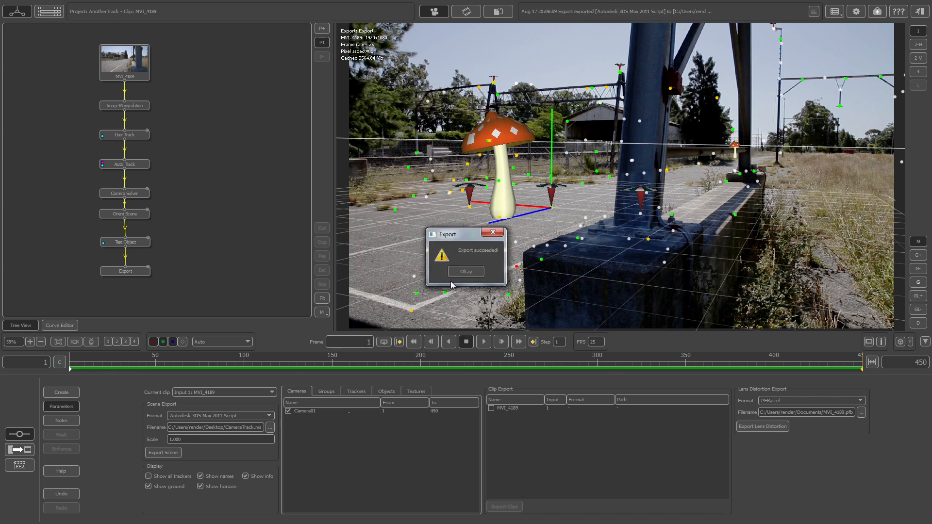
mouse_move(480, 272)
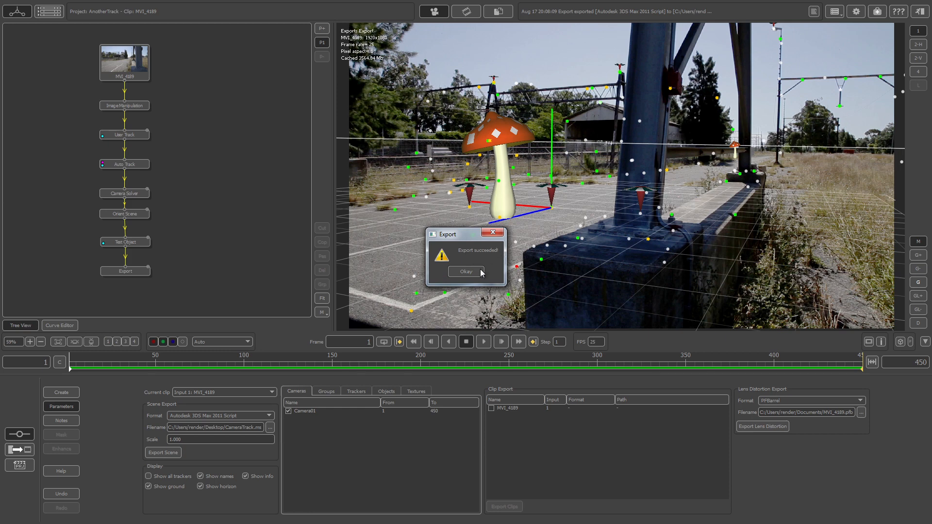
click(466, 272)
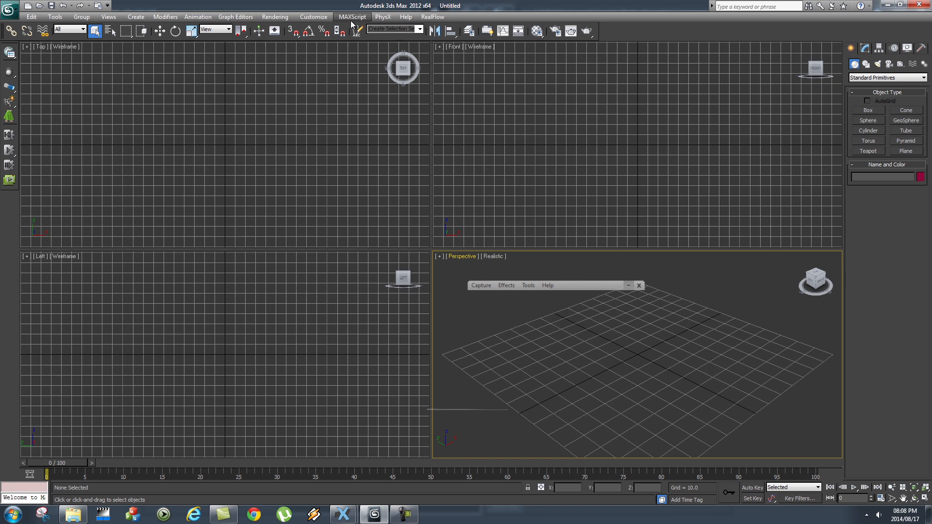
Run the Desktop script CameraTrack.ms via MAXScript > Run Script
click(352, 16)
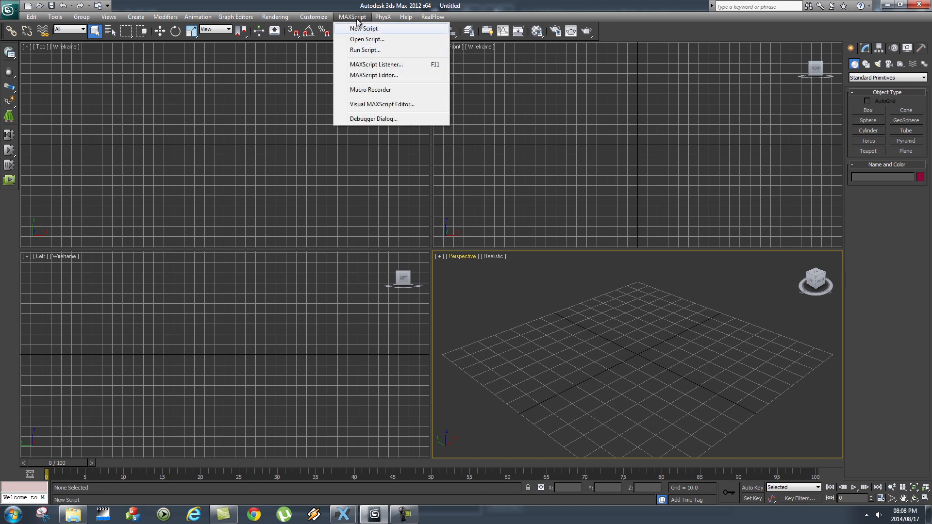
click(367, 38)
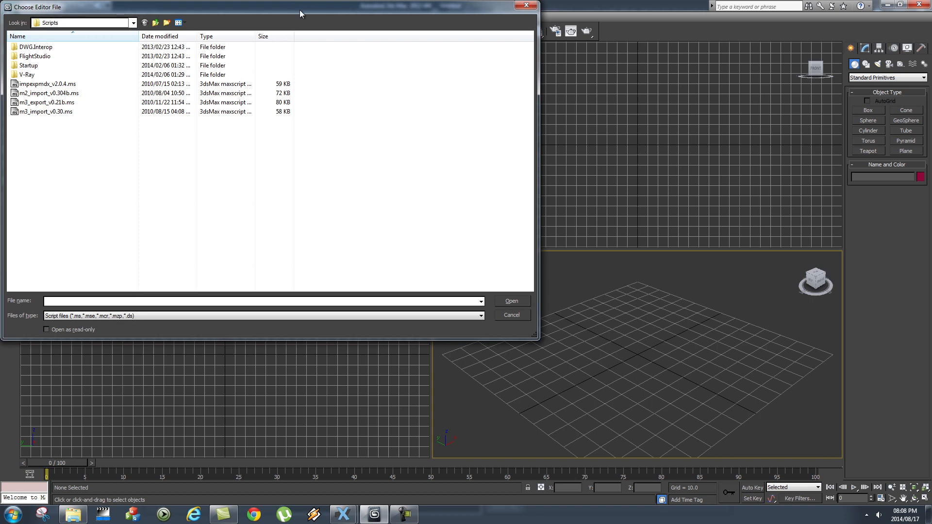
click(324, 93)
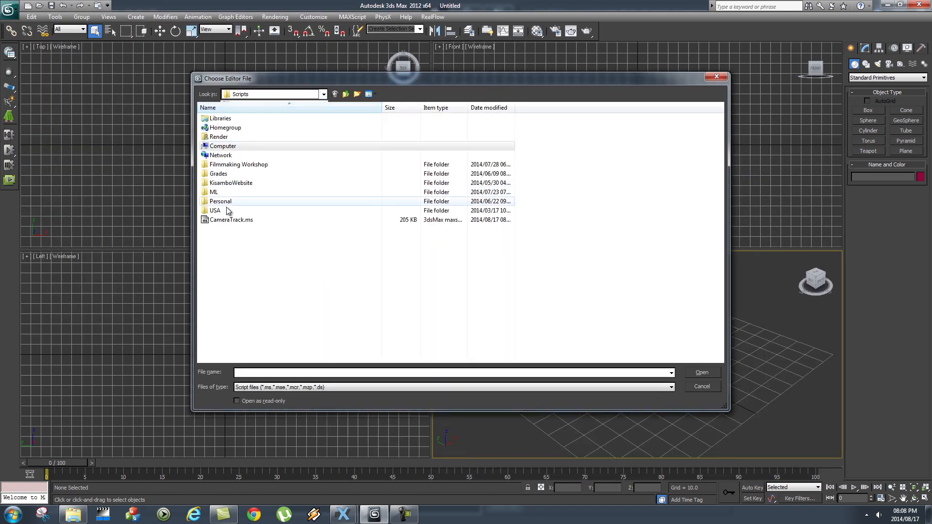
click(231, 220)
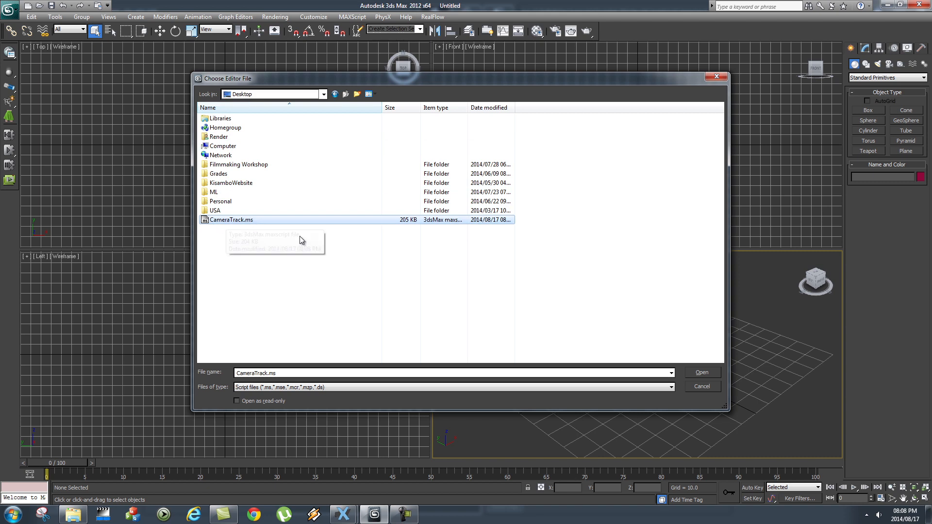
click(702, 372)
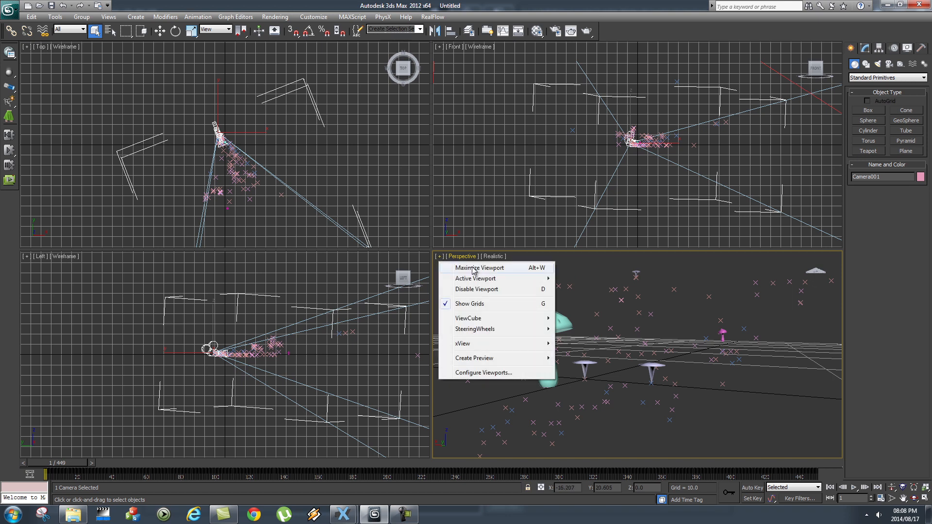
Maximize the Camera01_2 view and scrub through the 449-frame animation
click(478, 267)
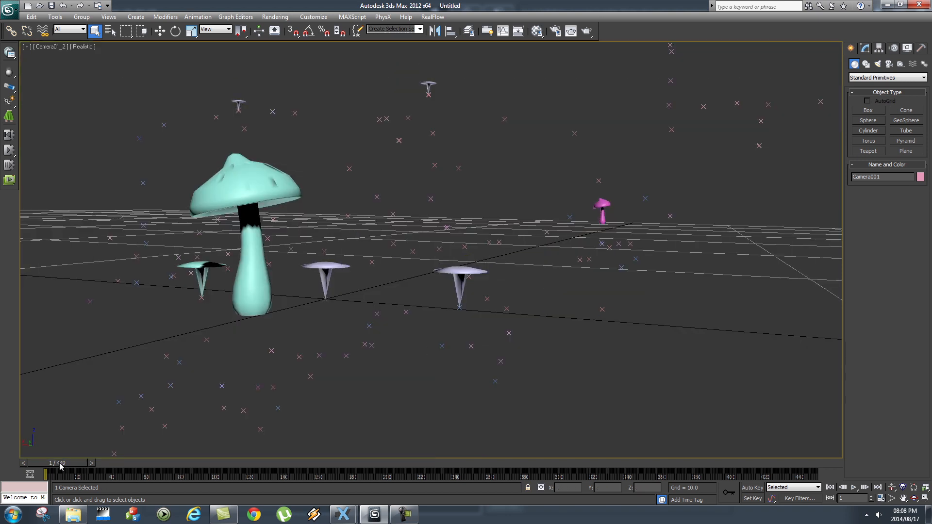
drag(47, 474, 742, 473)
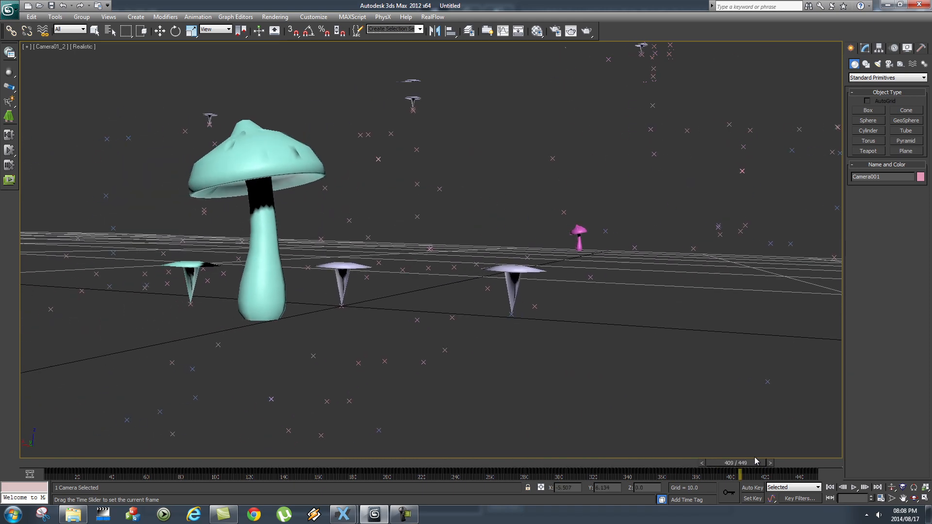
drag(740, 474, 104, 473)
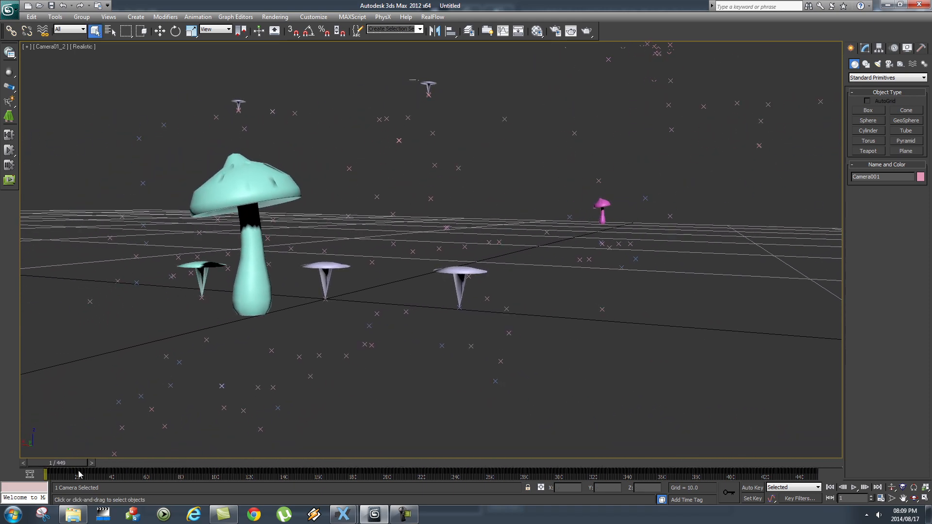
drag(33, 475, 329, 474)
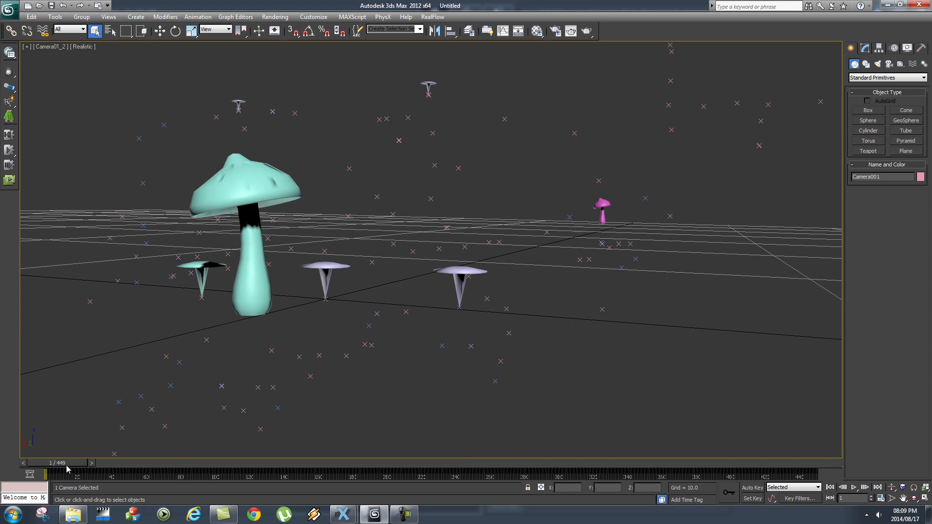
right_click(524, 191)
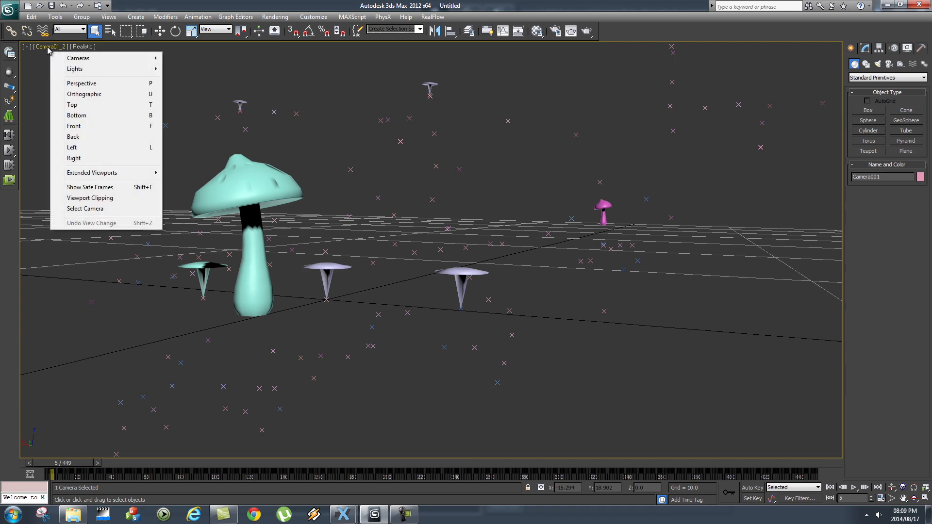
Switch the viewport to Perspective and scrub to watch the camera move along its path
click(81, 83)
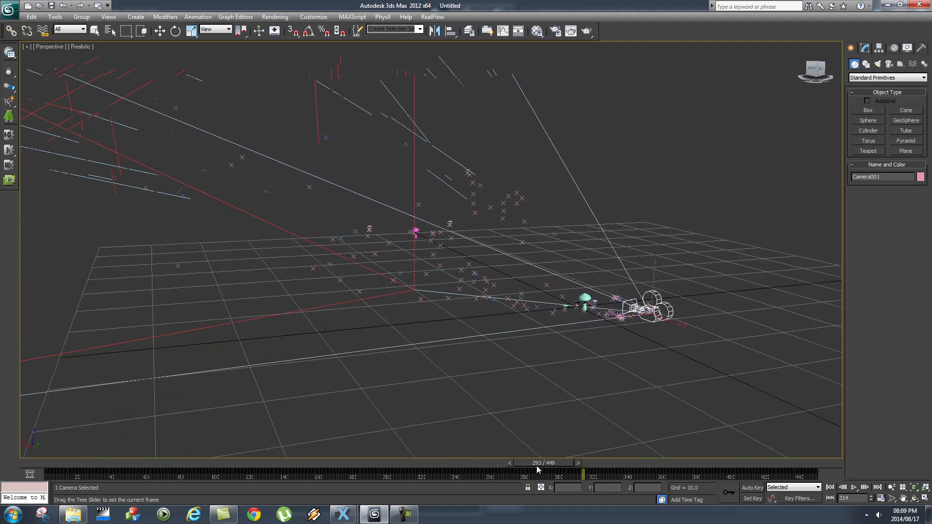
drag(535, 475, 130, 475)
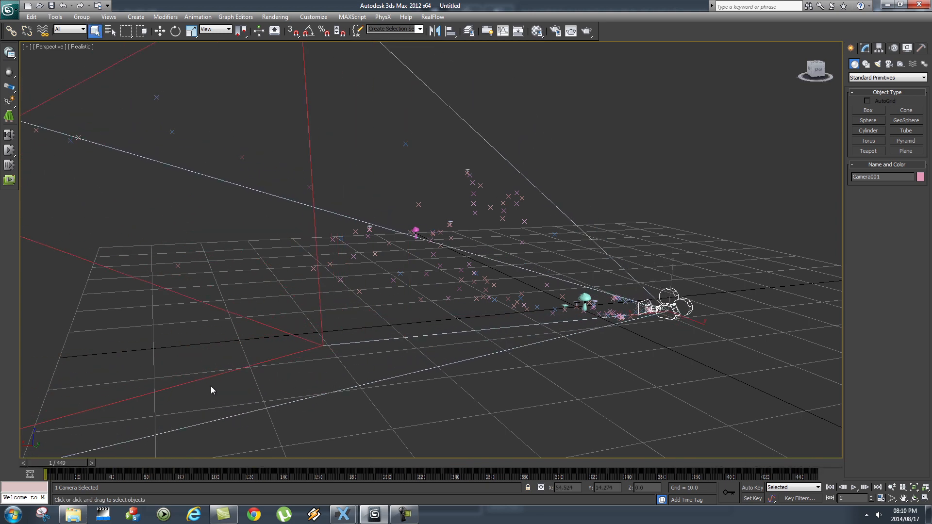
drag(33, 474, 488, 474)
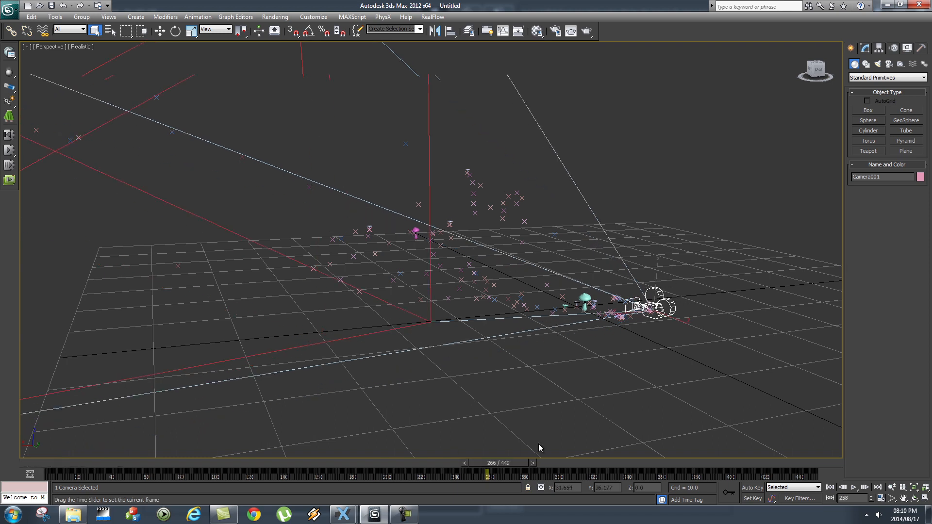